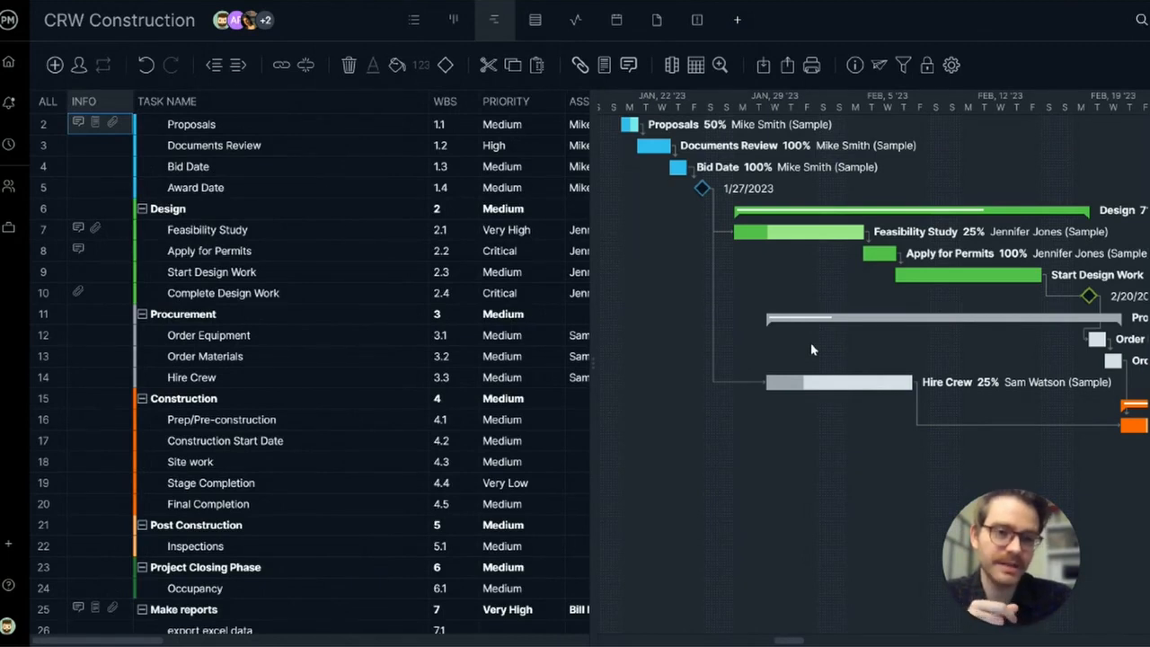
{"action": "mouse_move", "coordinate": [689, 274]}
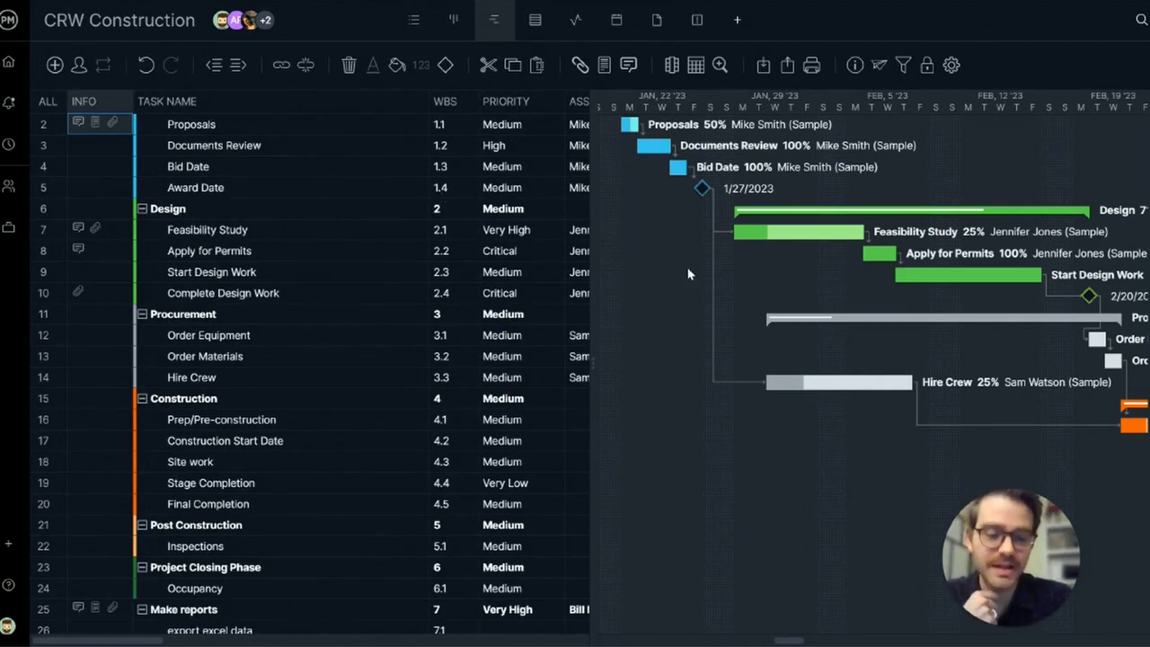
{"action": "mouse_move", "coordinate": [682, 131]}
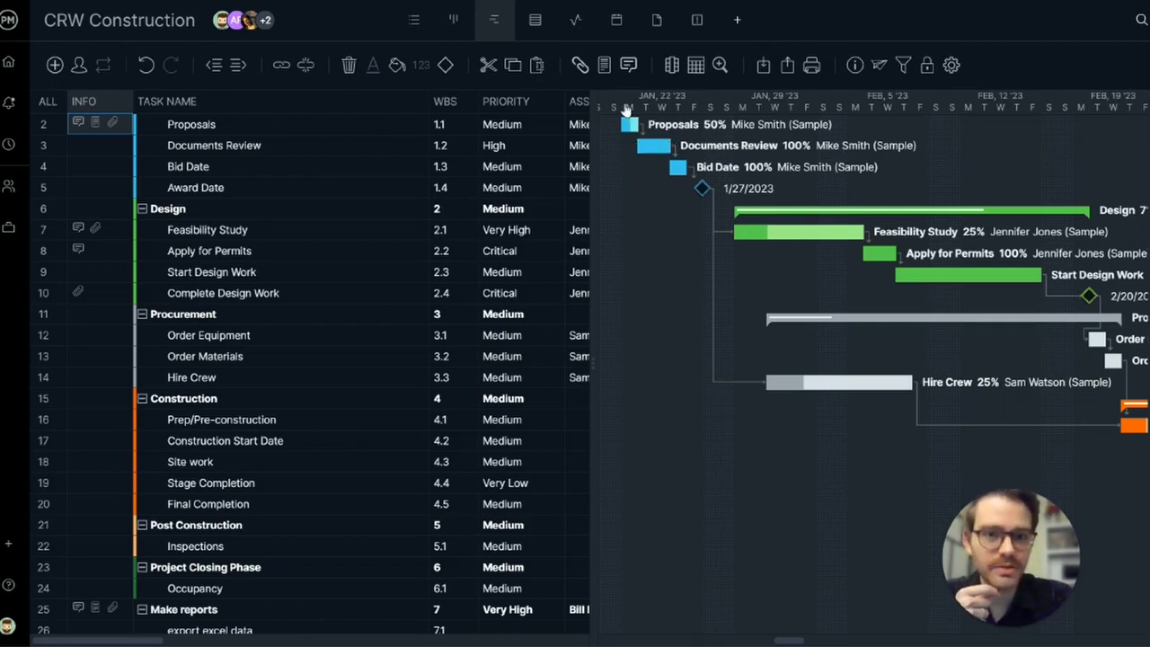
{"action": "mouse_move", "coordinate": [701, 180]}
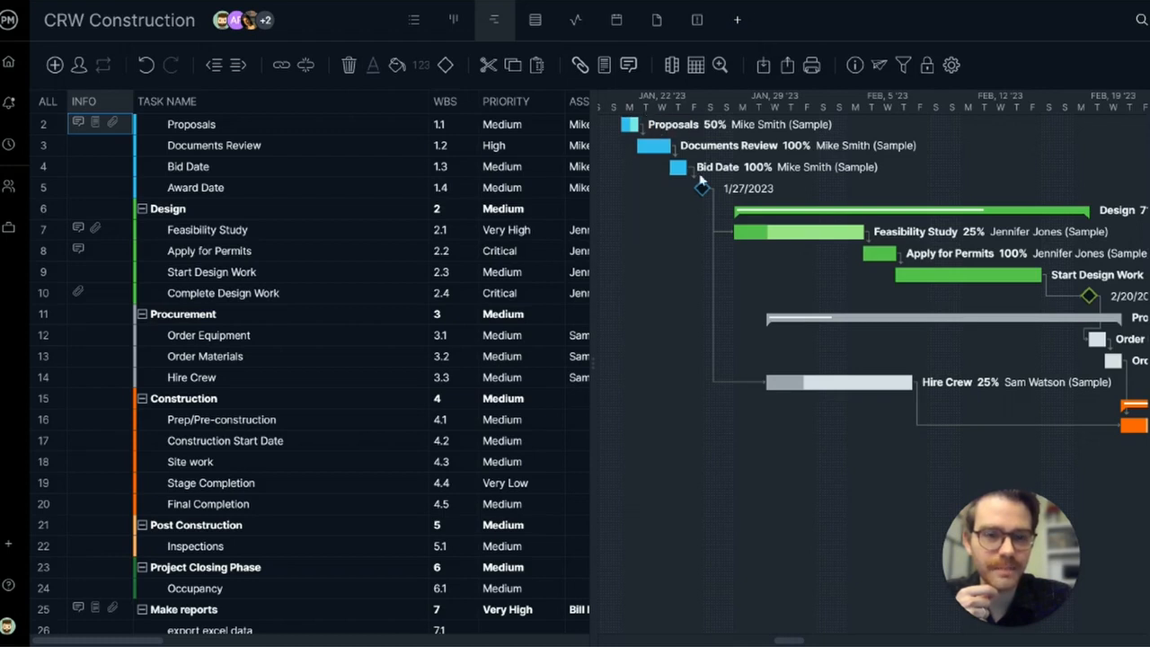
{"action": "mouse_move", "coordinate": [711, 236]}
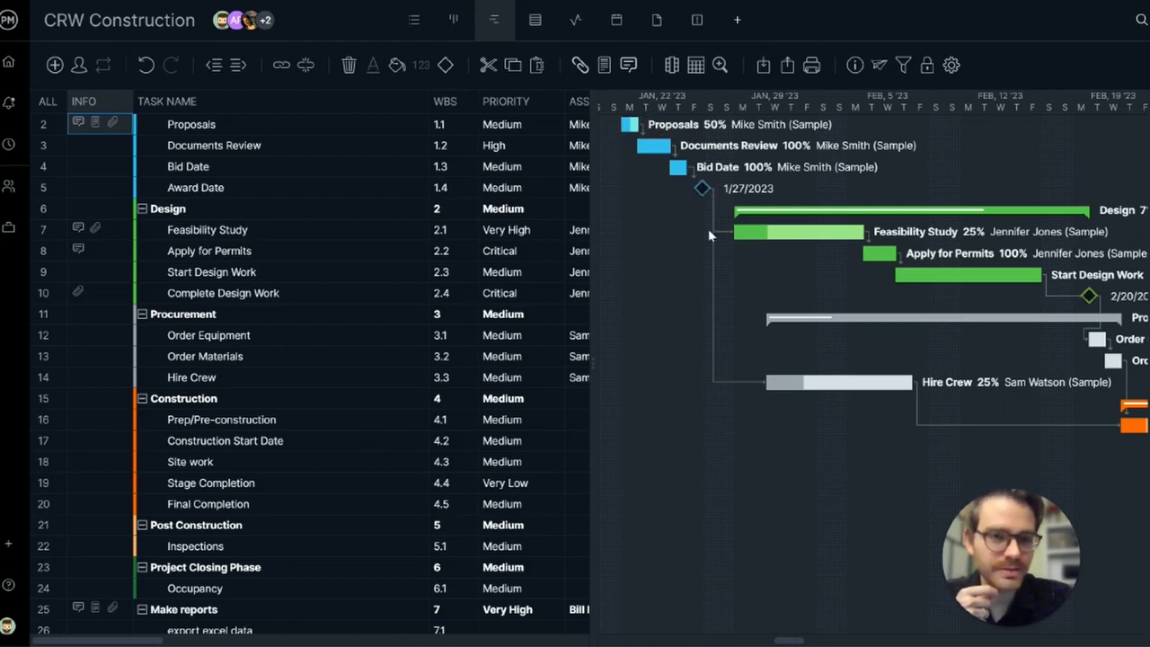
{"action": "mouse_move", "coordinate": [786, 397]}
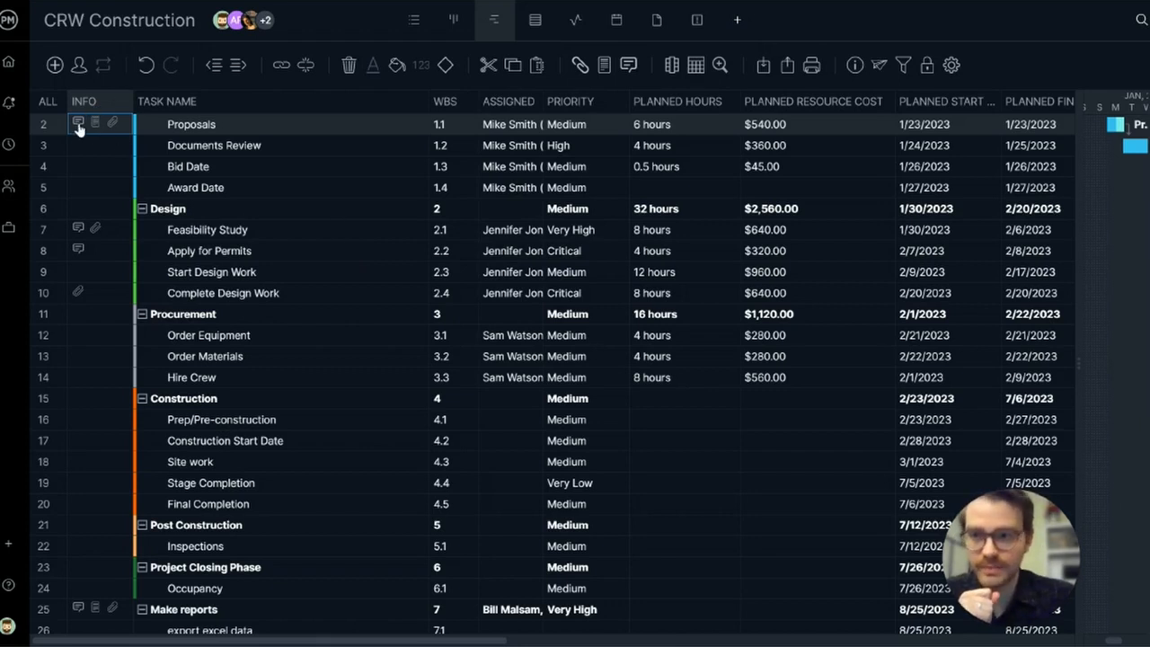
Step: Open and then close the comment thread on the Proposals task
{"action": "left_click", "coordinate": [79, 122]}
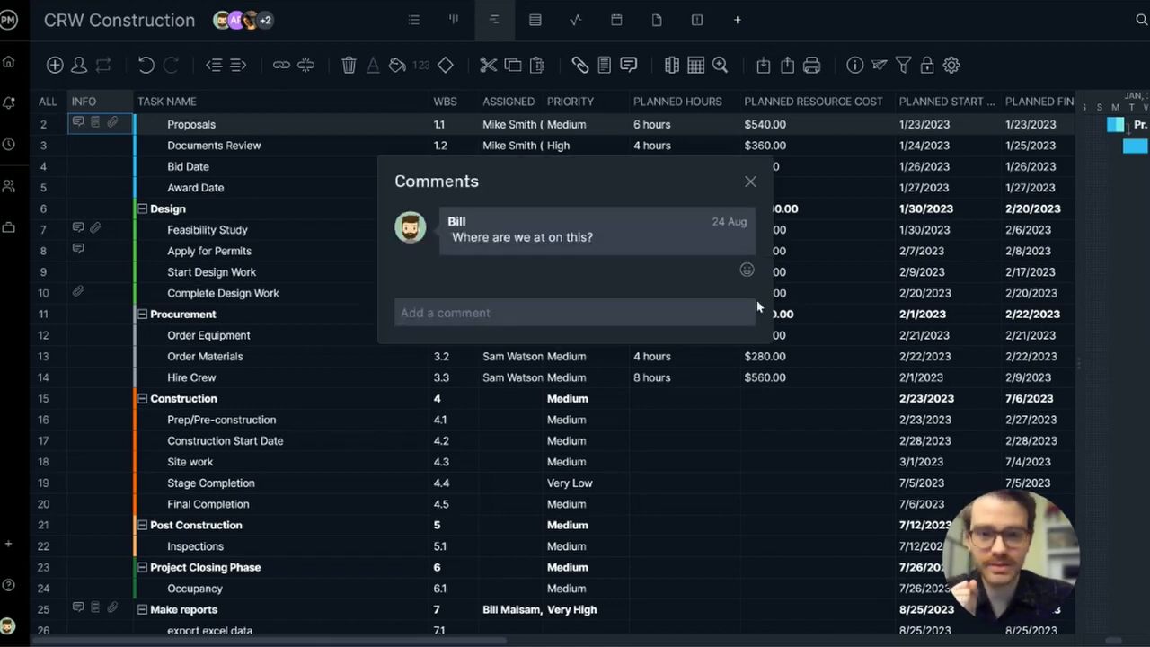
{"action": "left_click", "coordinate": [750, 181]}
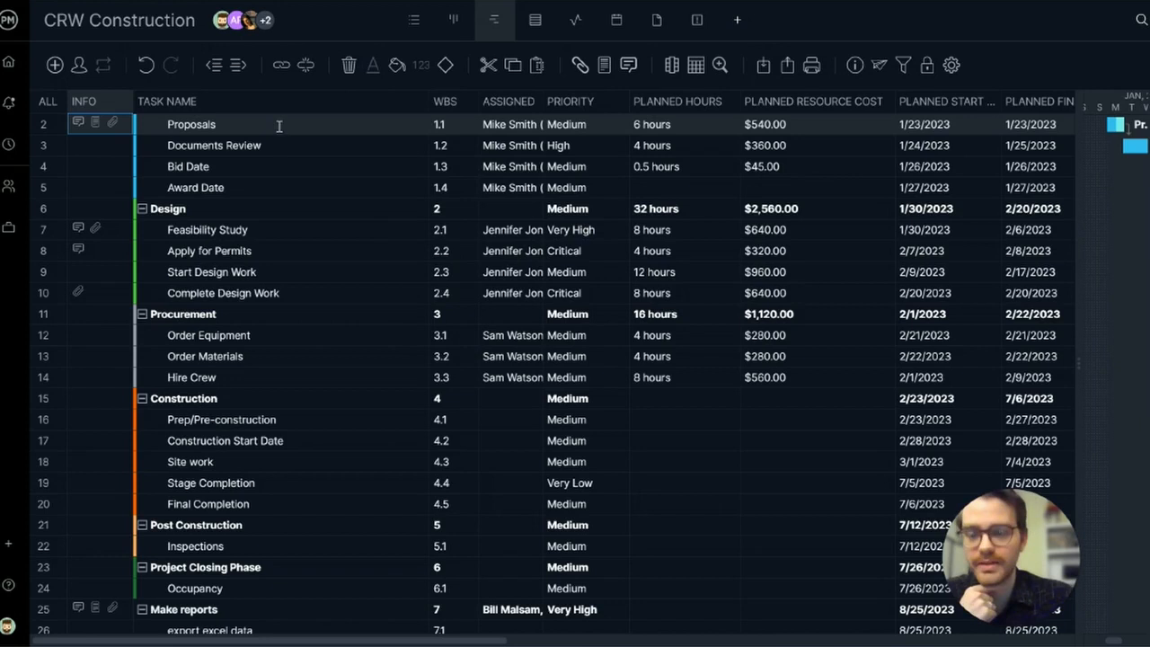
{"action": "mouse_move", "coordinate": [465, 131]}
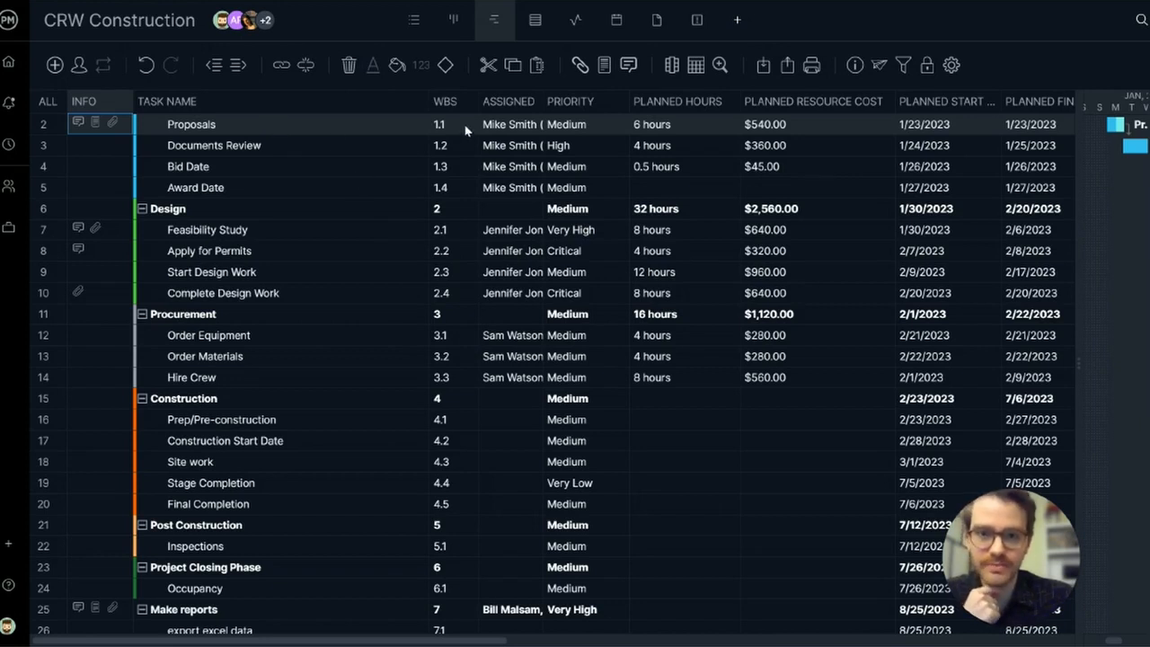
{"action": "mouse_move", "coordinate": [458, 152]}
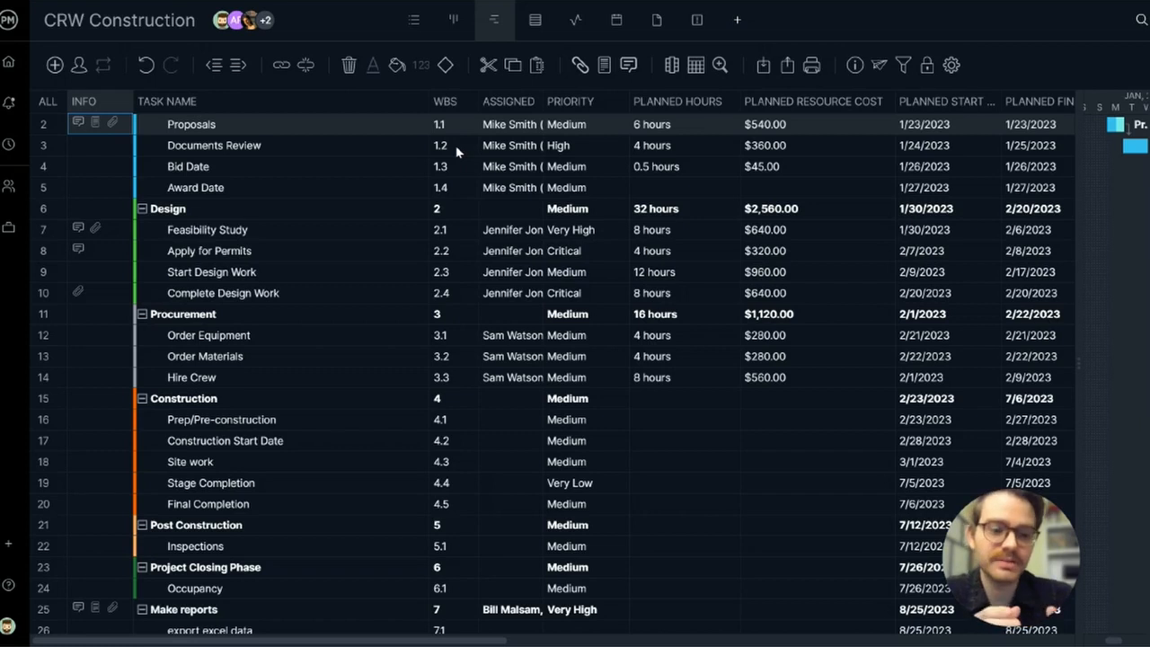
{"action": "mouse_move", "coordinate": [405, 161]}
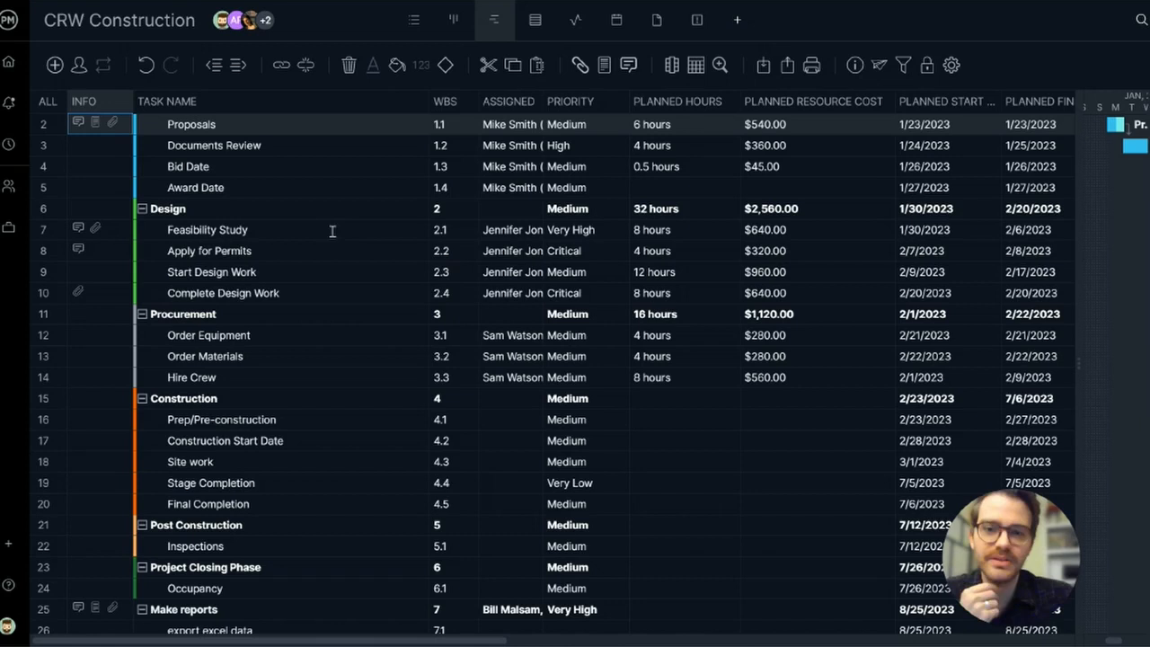
{"action": "mouse_move", "coordinate": [332, 267]}
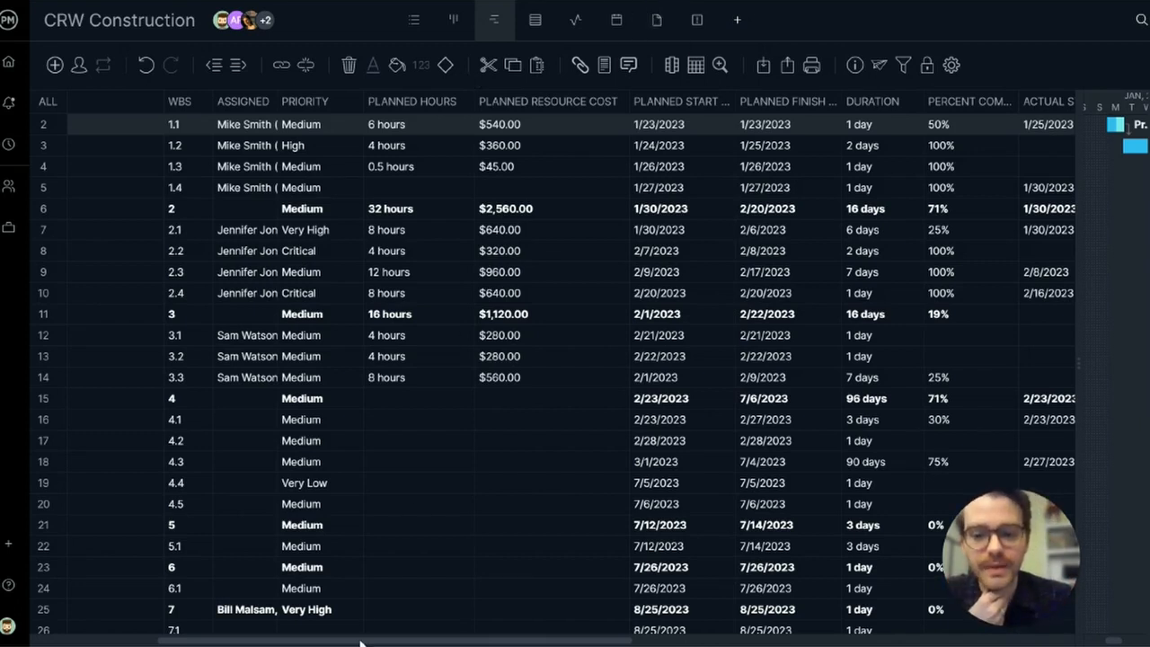
Step: Scroll the grid right and select the Duration cells of row 7 (6 days) and row 14 (7 days)
{"action": "scroll", "scroll_direction": "right", "scroll_amount": 3}
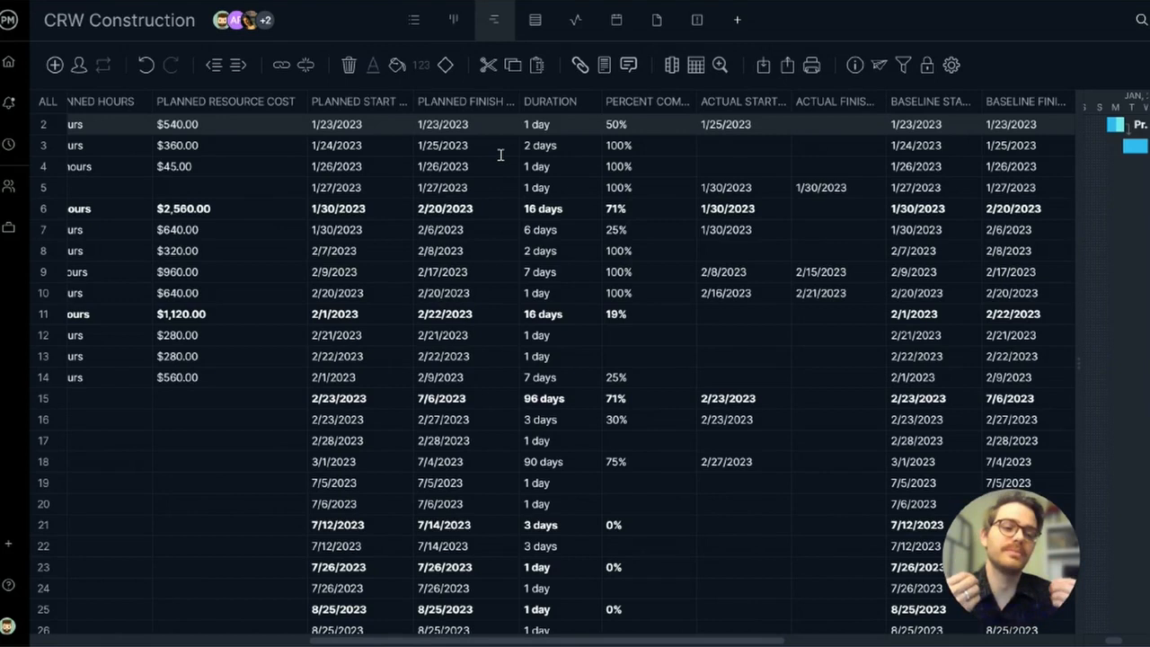
{"action": "mouse_move", "coordinate": [566, 121]}
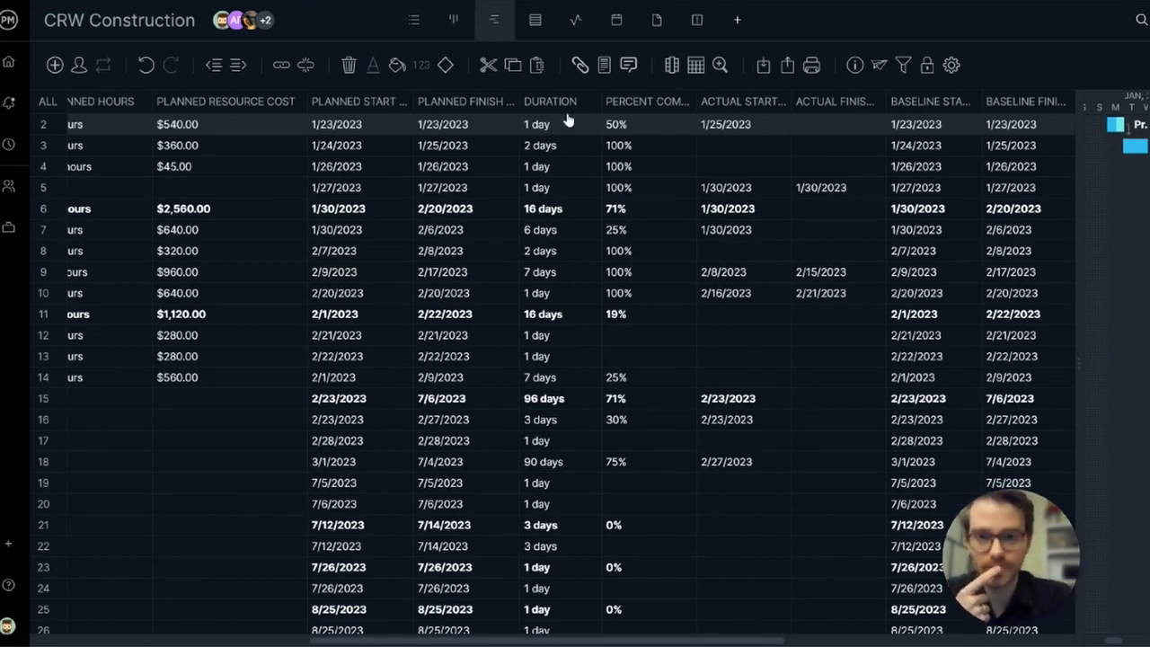
{"action": "mouse_move", "coordinate": [566, 244]}
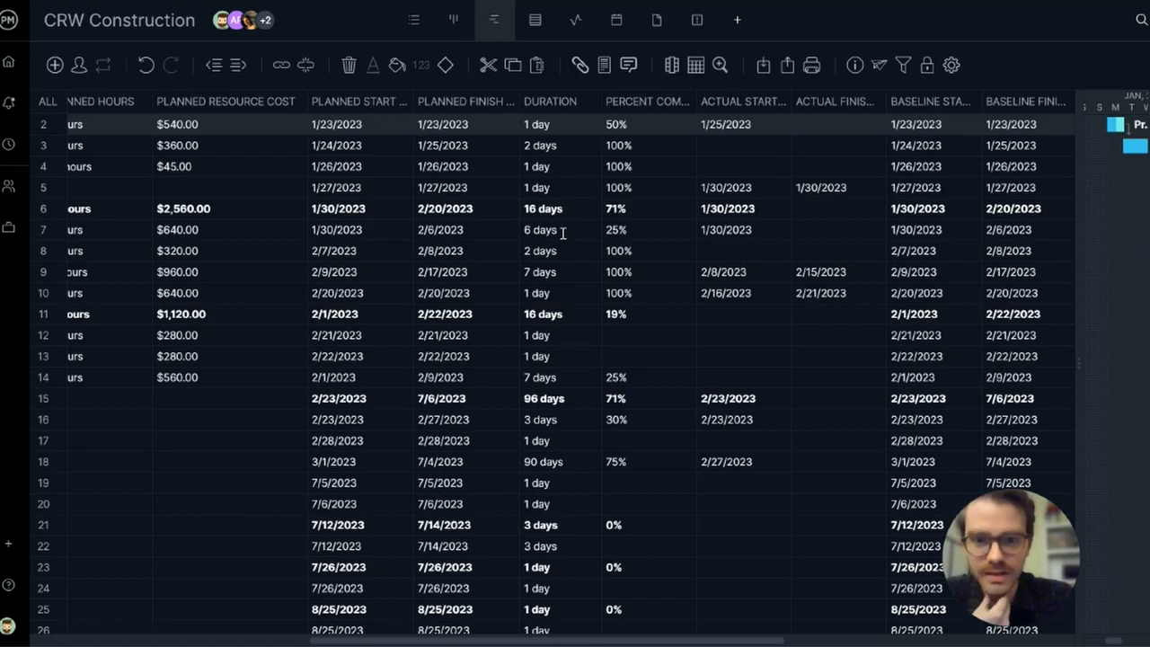
{"action": "left_click", "coordinate": [540, 229]}
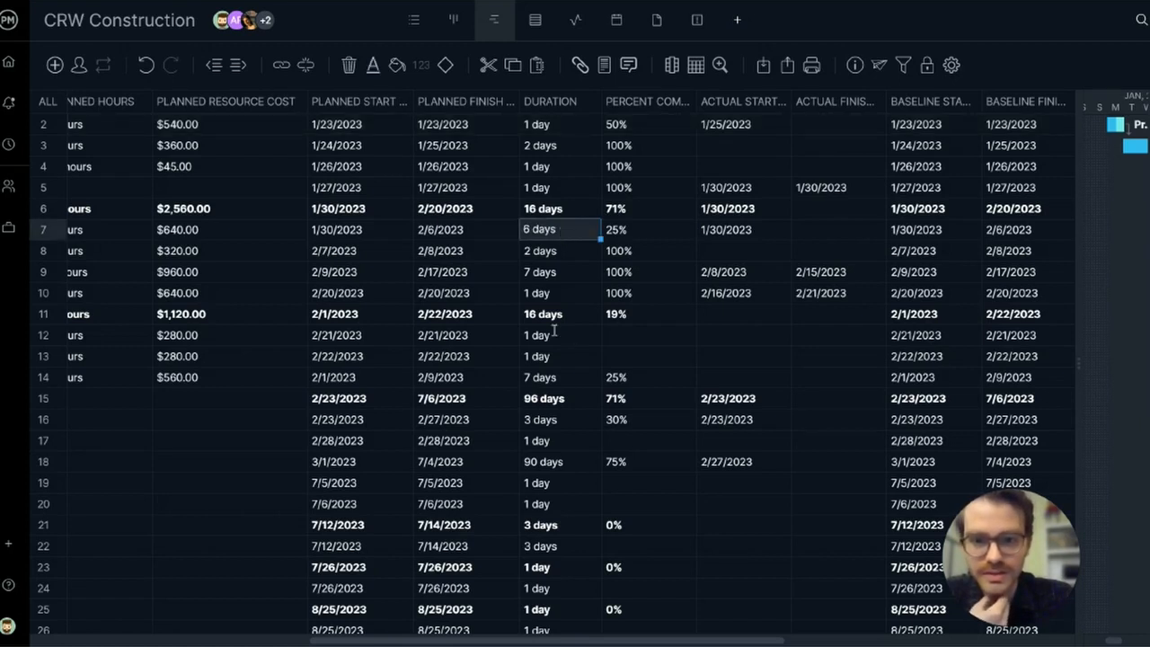
{"action": "left_click", "coordinate": [560, 376]}
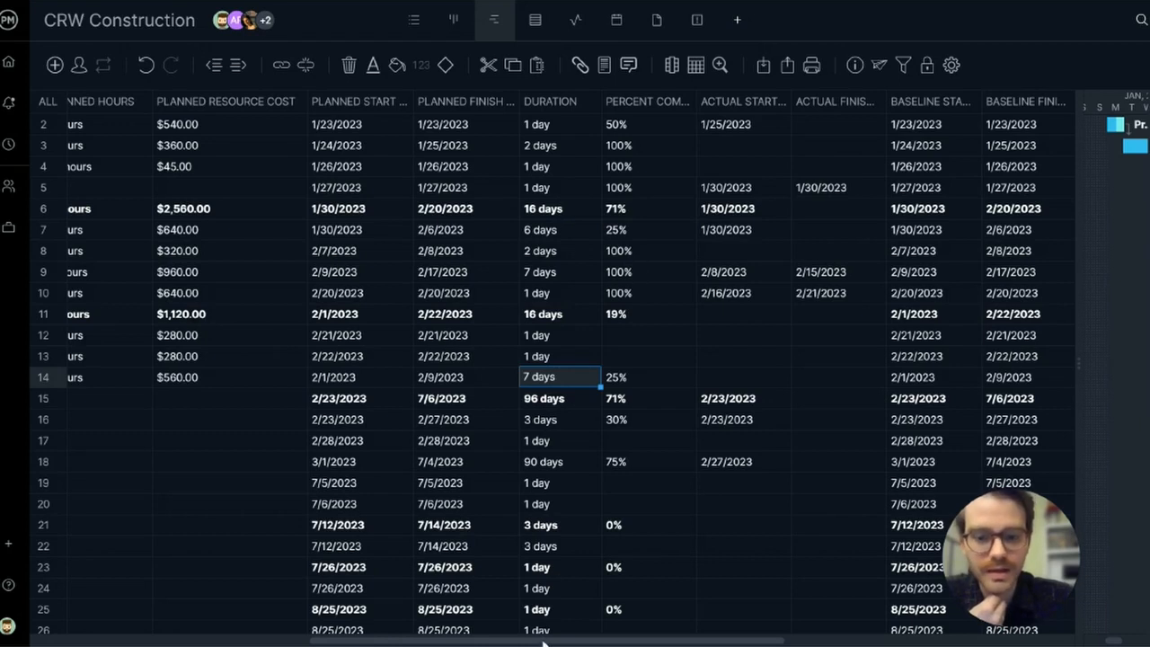
{"action": "scroll", "scroll_direction": "right", "scroll_amount": 3}
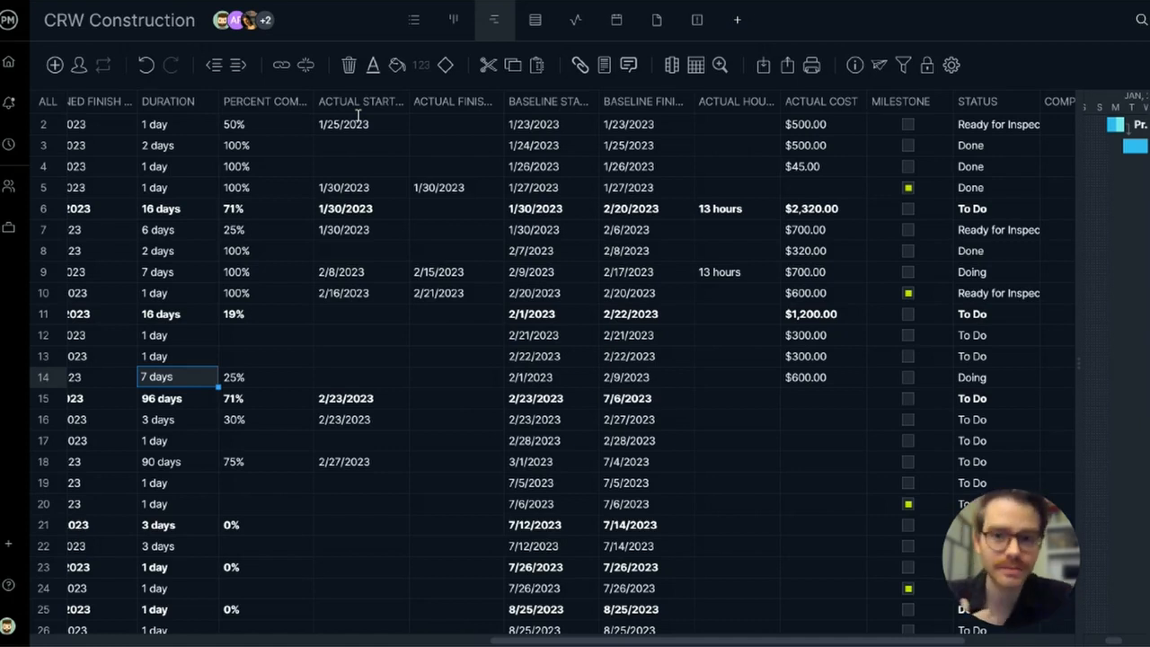
{"action": "mouse_move", "coordinate": [559, 115]}
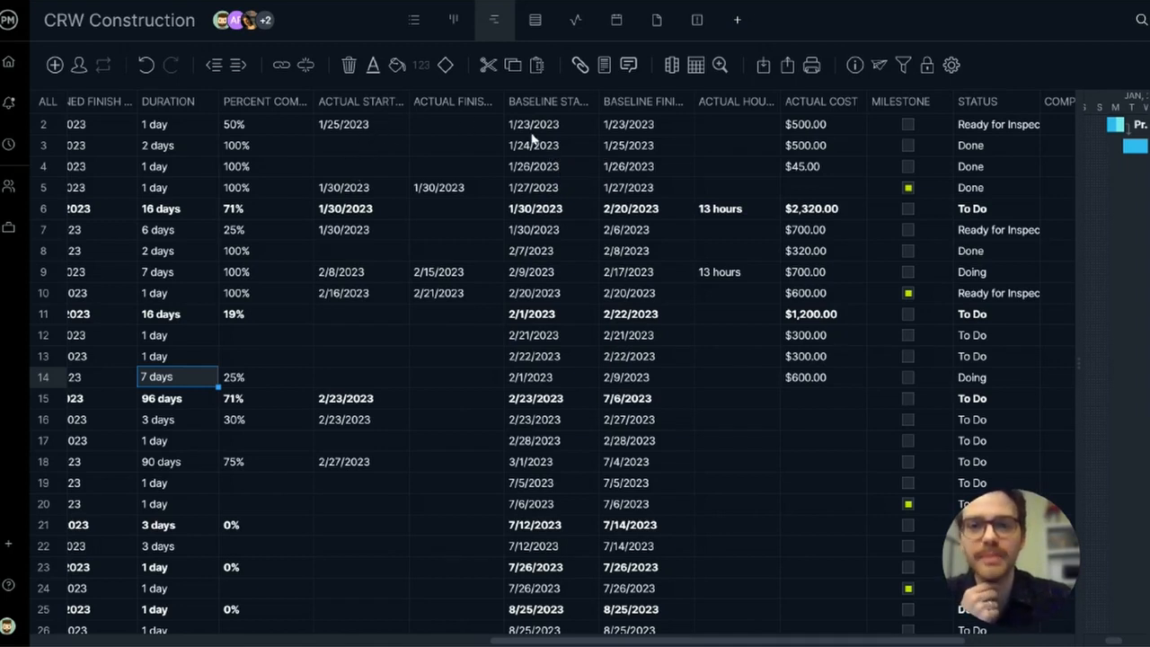
Step: Select row 2's Actual Start (1/25/2023) and empty Actual Finish cells
{"action": "left_click", "coordinate": [359, 124]}
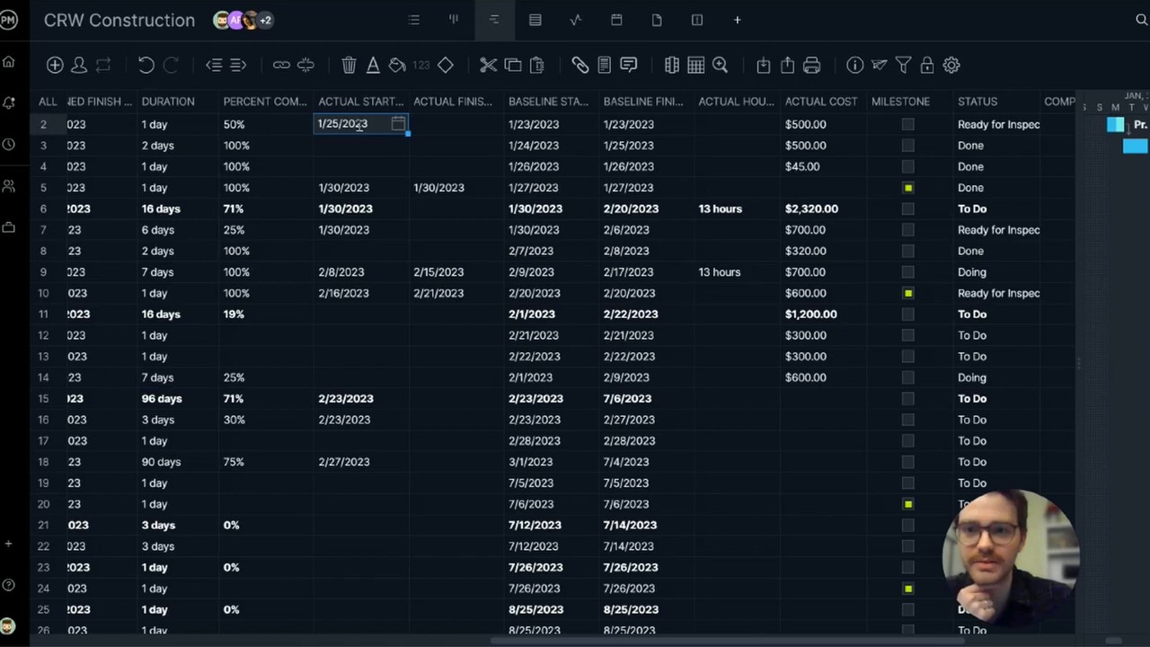
{"action": "left_click", "coordinate": [452, 124]}
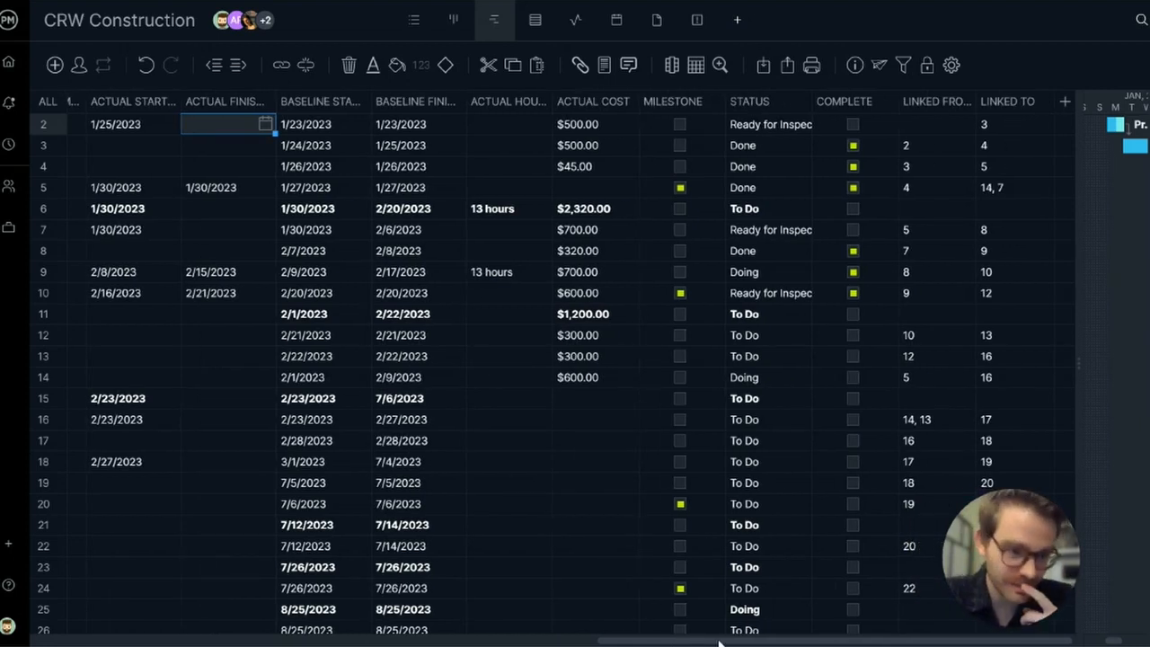
{"action": "mouse_move", "coordinate": [681, 182]}
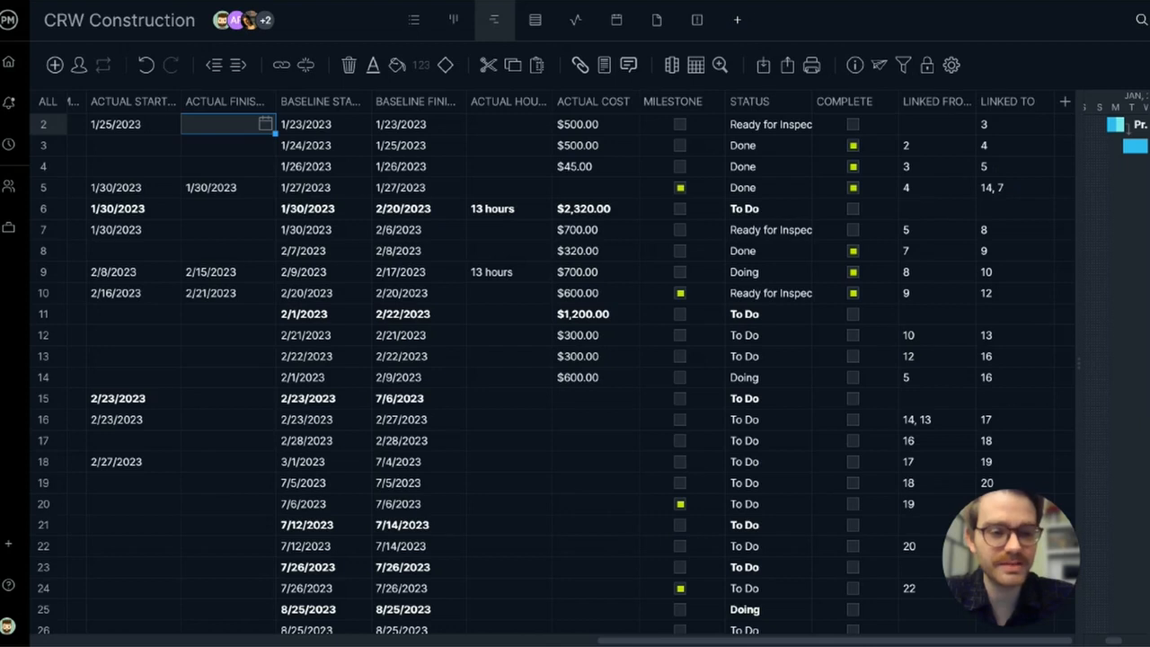
{"action": "mouse_move", "coordinate": [1037, 101]}
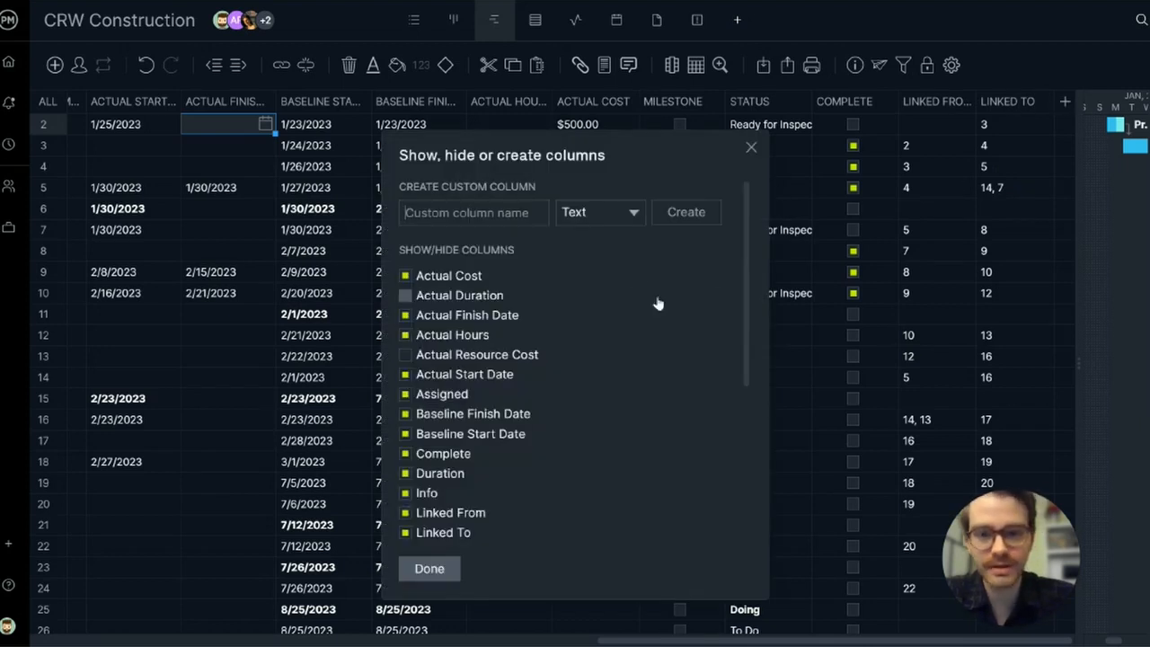
Step: Scroll down the Show/Hide Columns list, then dismiss it with the X
{"action": "scroll", "scroll_direction": "down", "scroll_amount": 3}
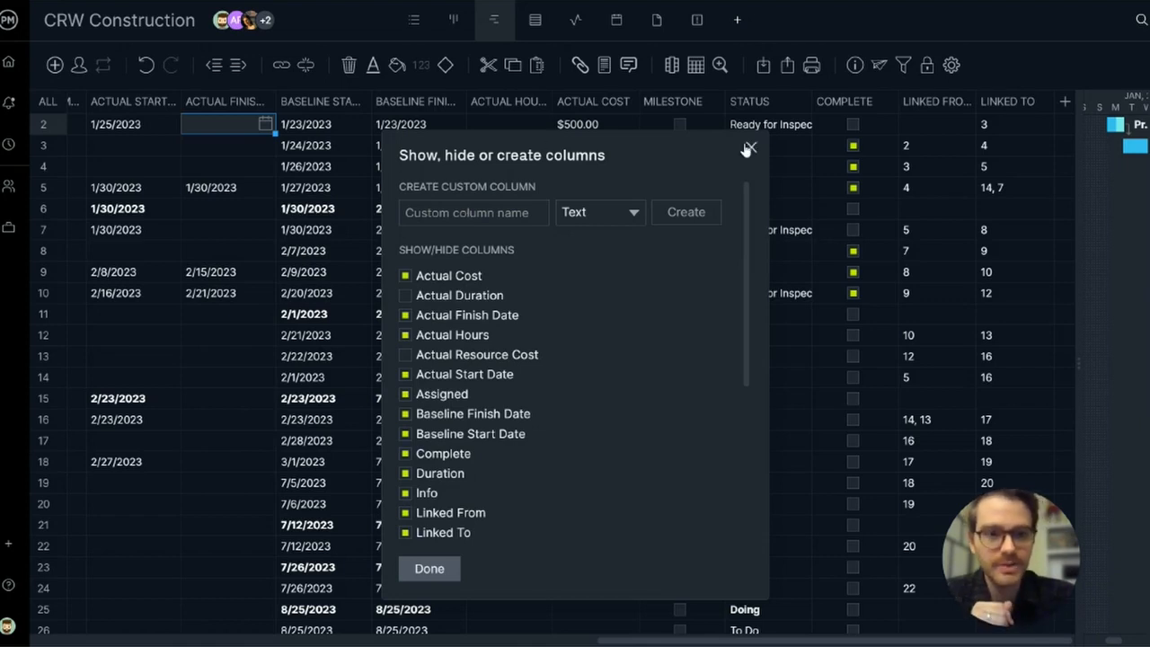
{"action": "left_click", "coordinate": [749, 147]}
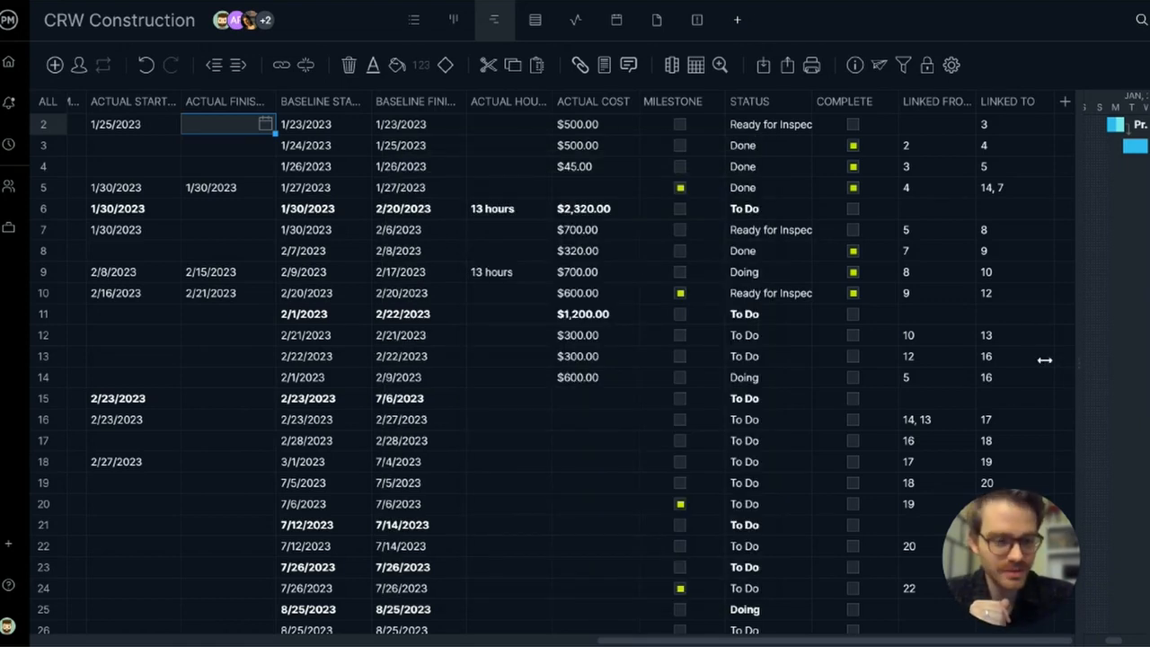